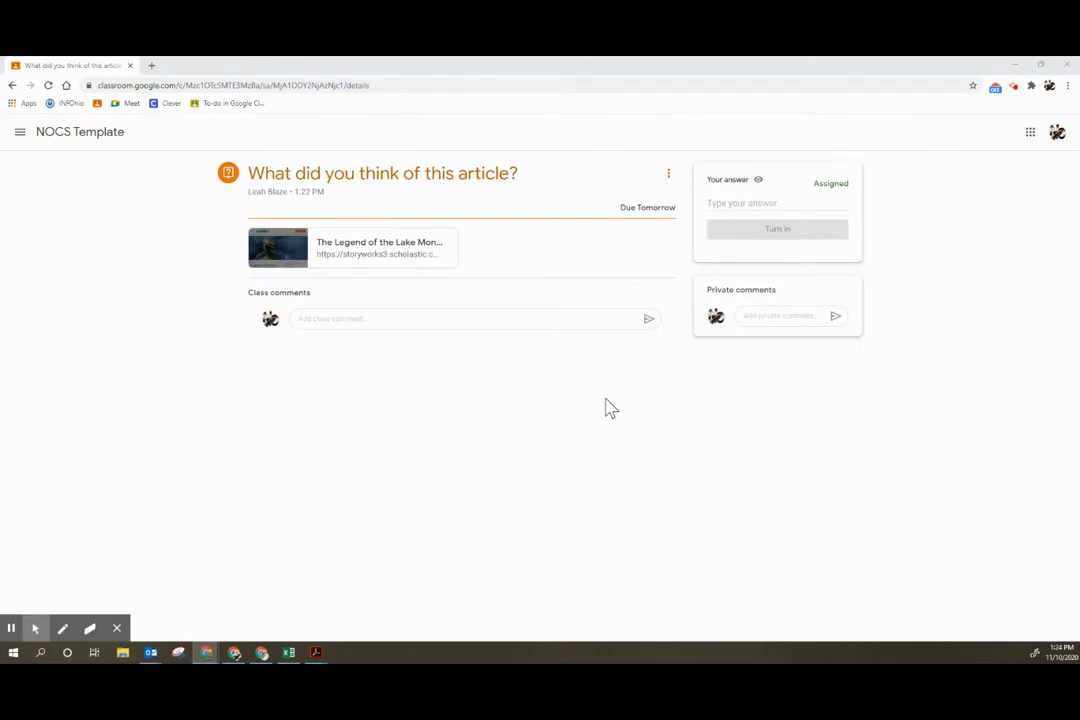
mouse_move(578, 318)
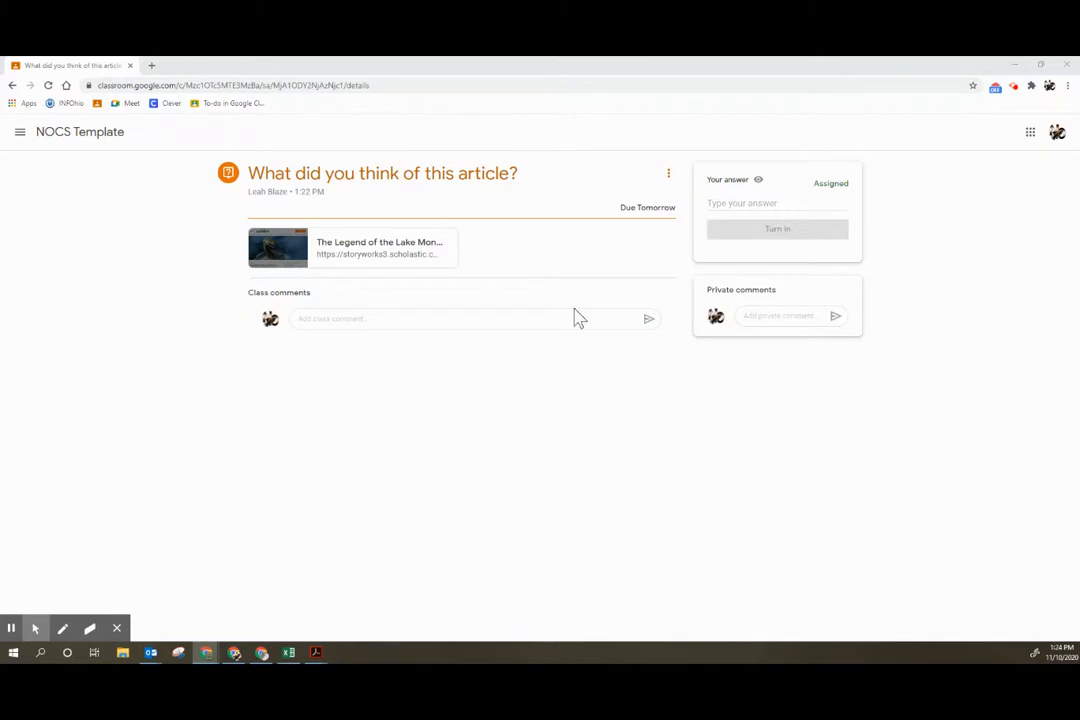
mouse_move(372, 430)
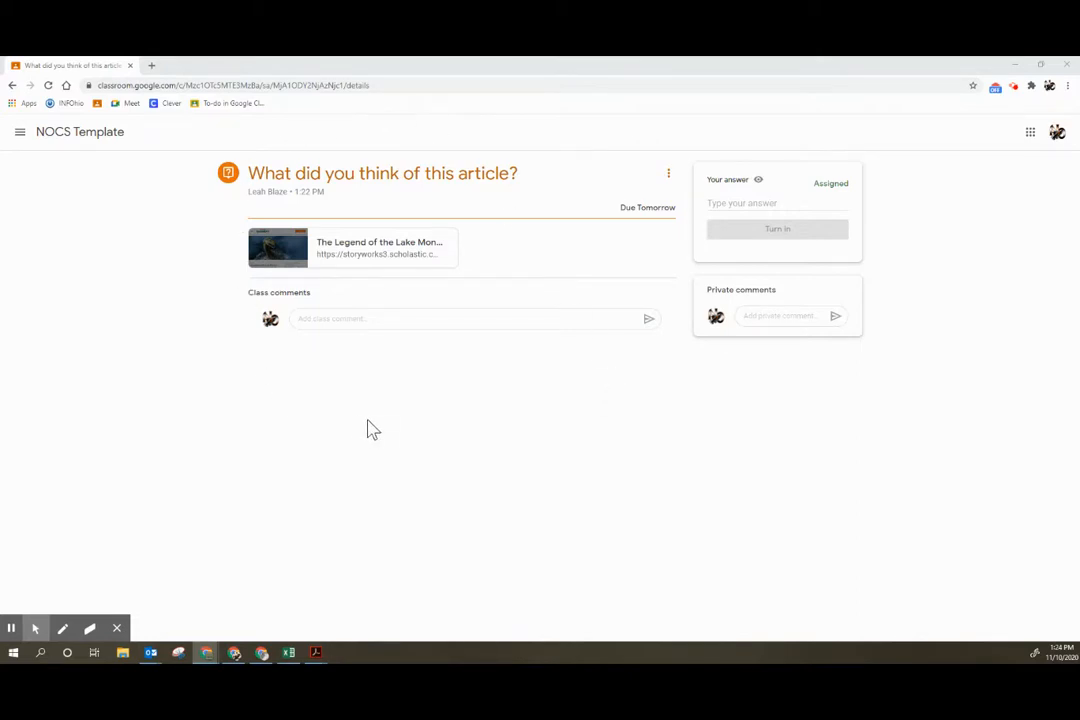
mouse_move(344, 248)
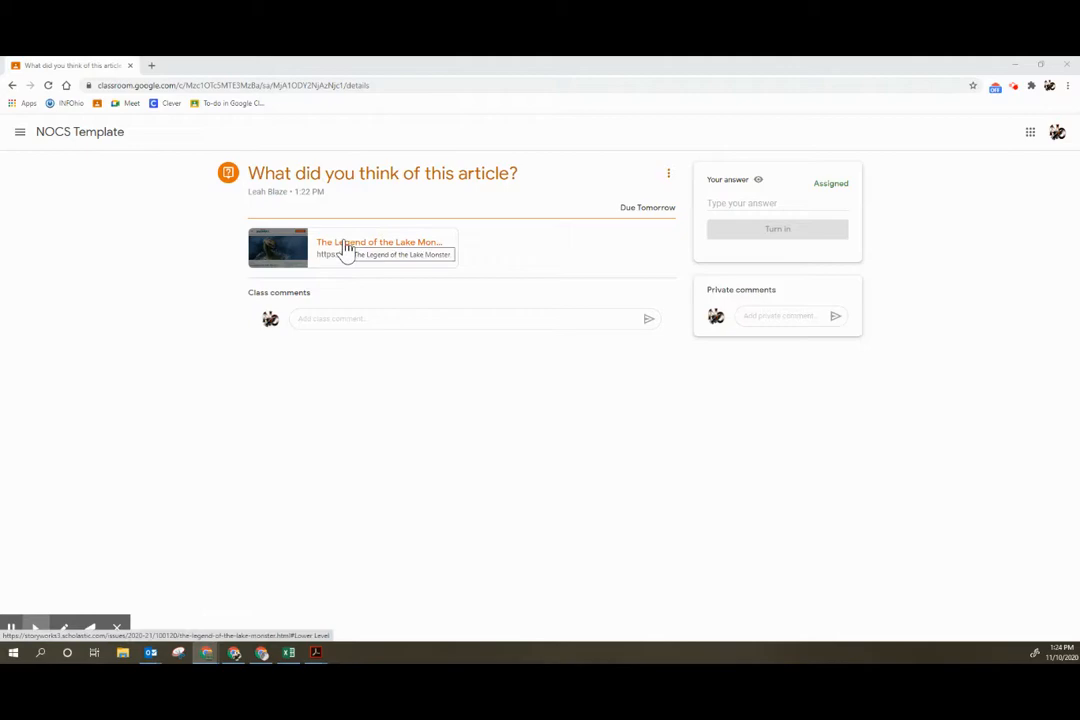
Open the Lake Monster article link, log in from the subscriber pop-up and choose 'I am a Student'
click(380, 248)
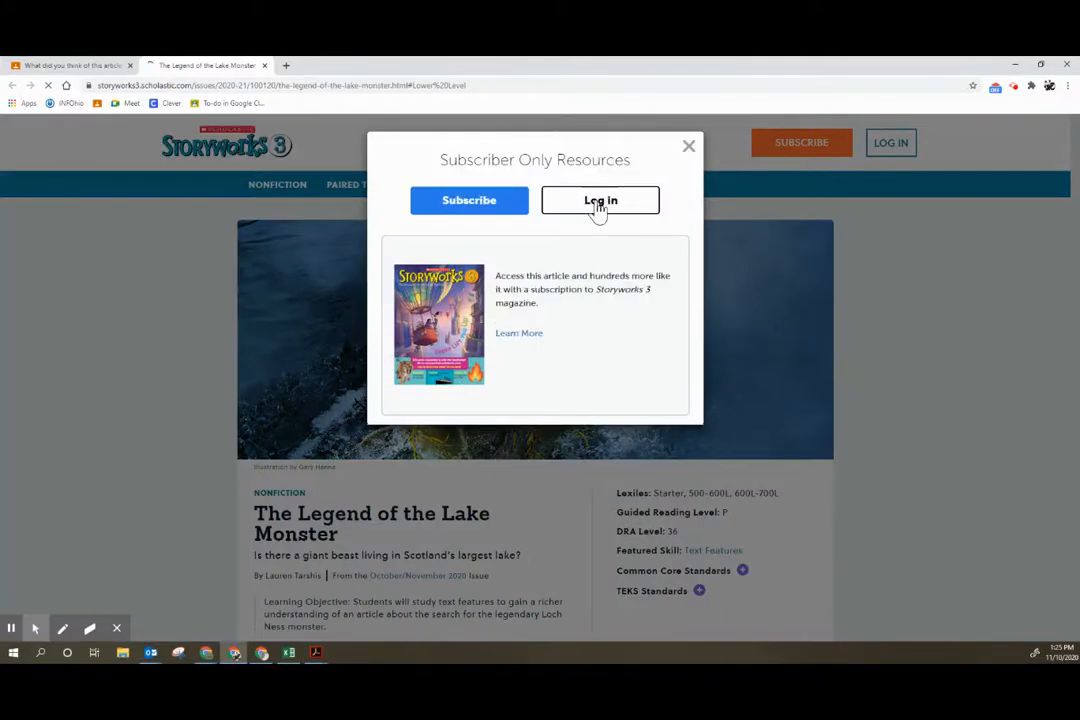
click(600, 200)
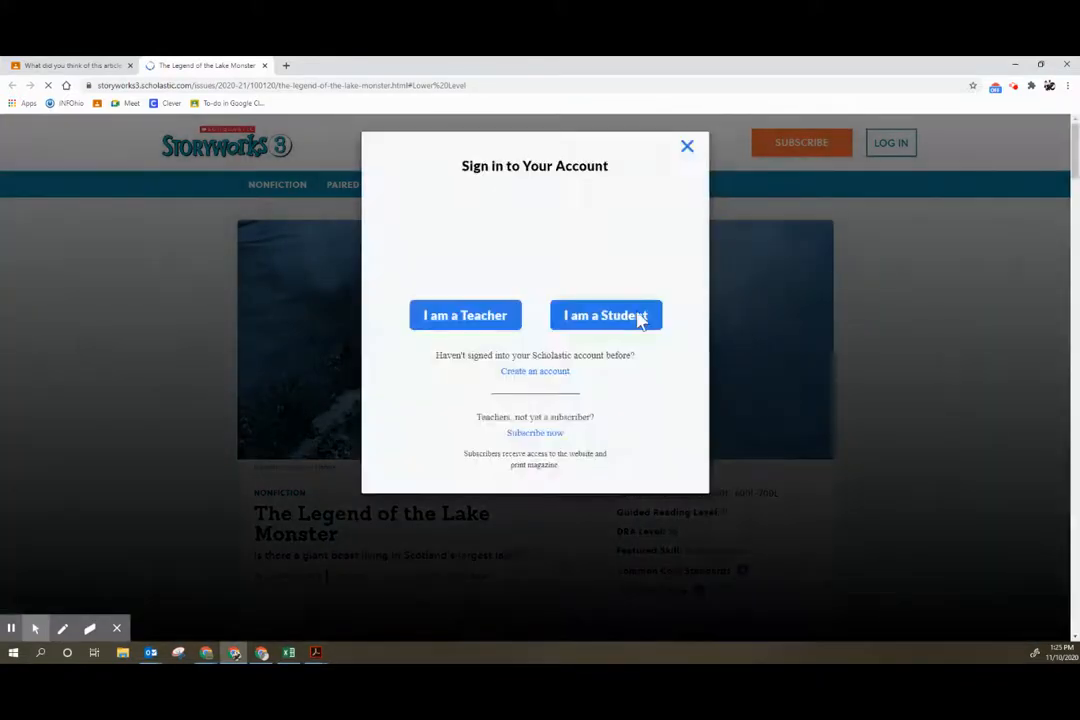
click(606, 316)
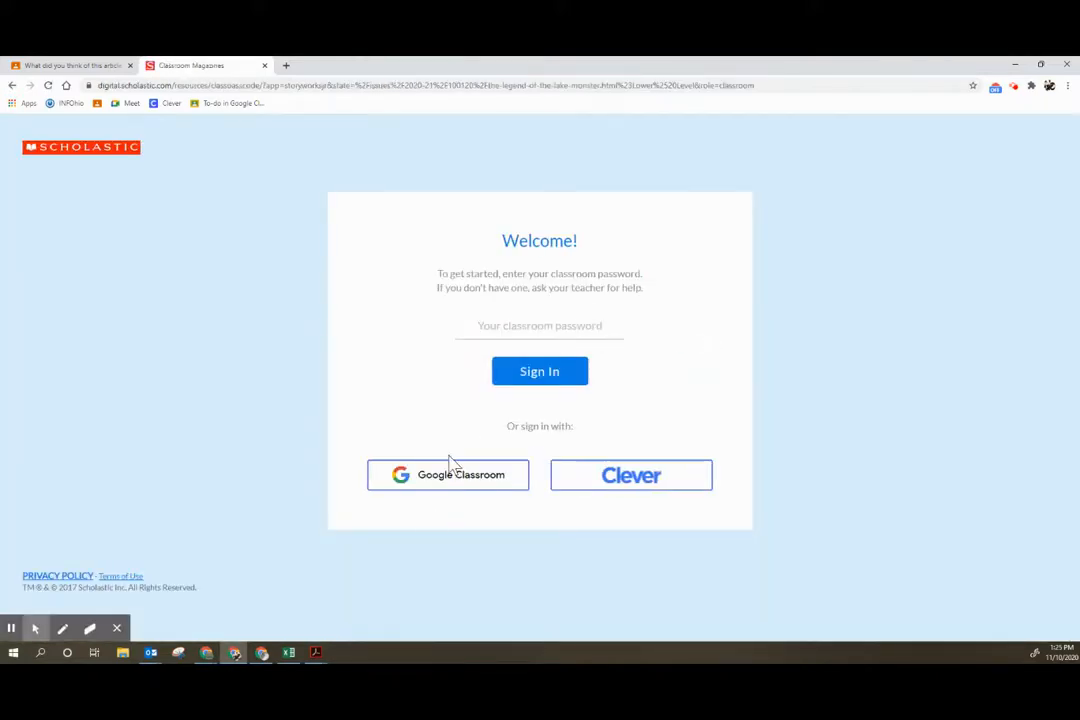
Sign in with Google Classroom using the school Google account to unlock the full article
click(448, 474)
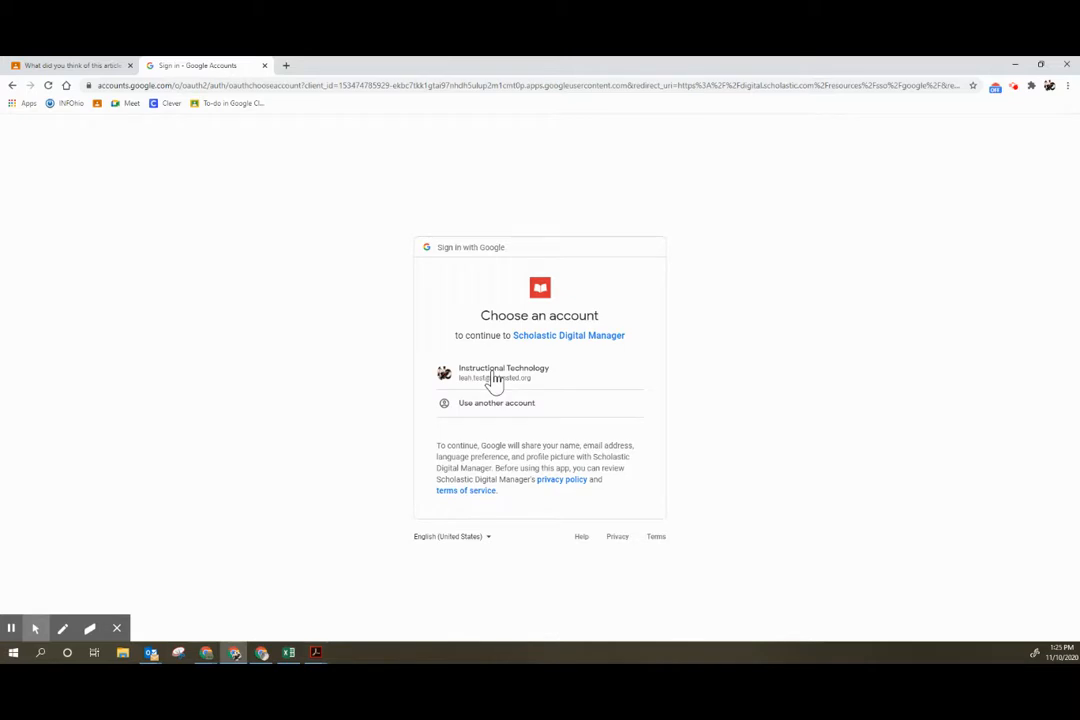
click(504, 372)
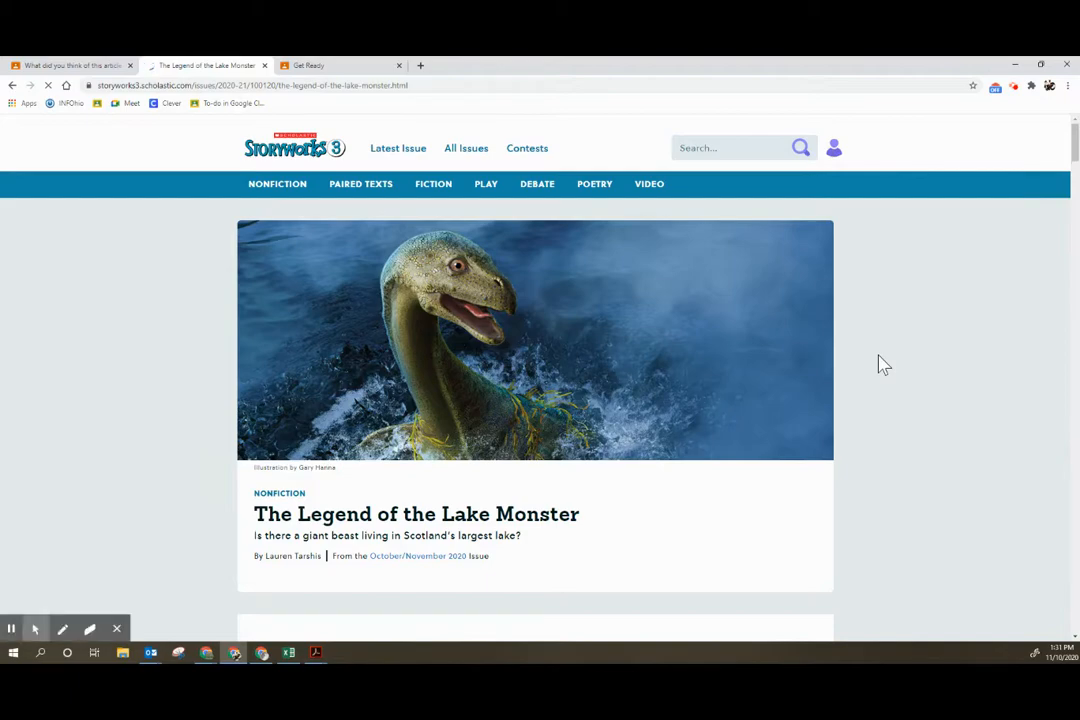
scroll(down, 3)
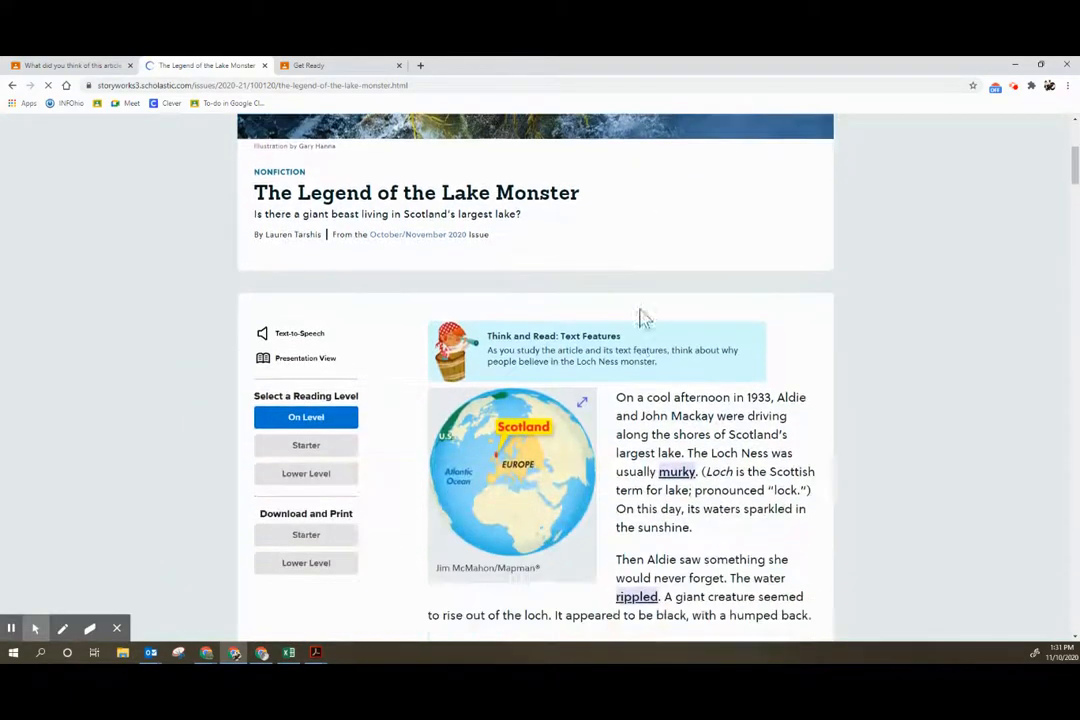
scroll(down, 3)
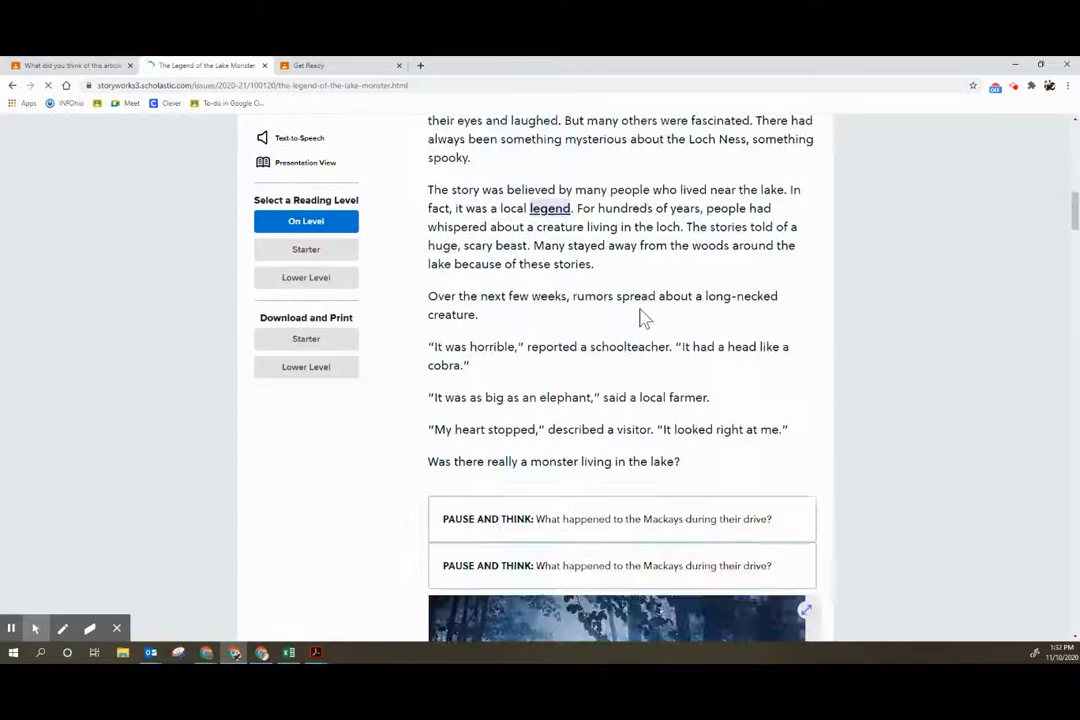
scroll(up, 3)
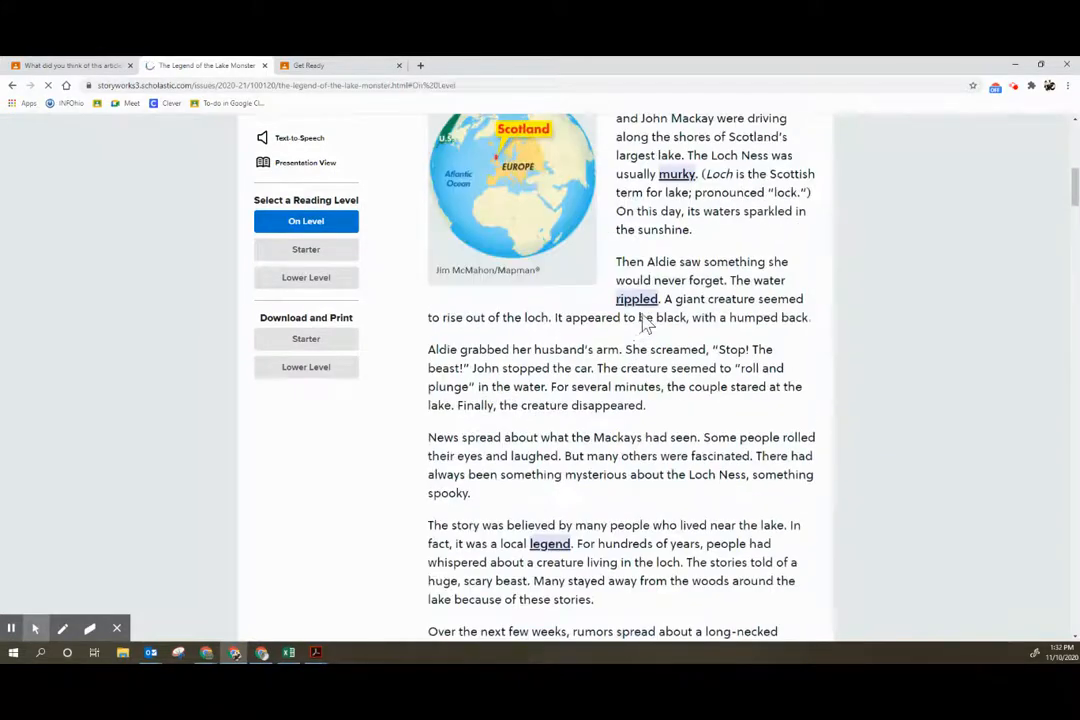
scroll(up, 3)
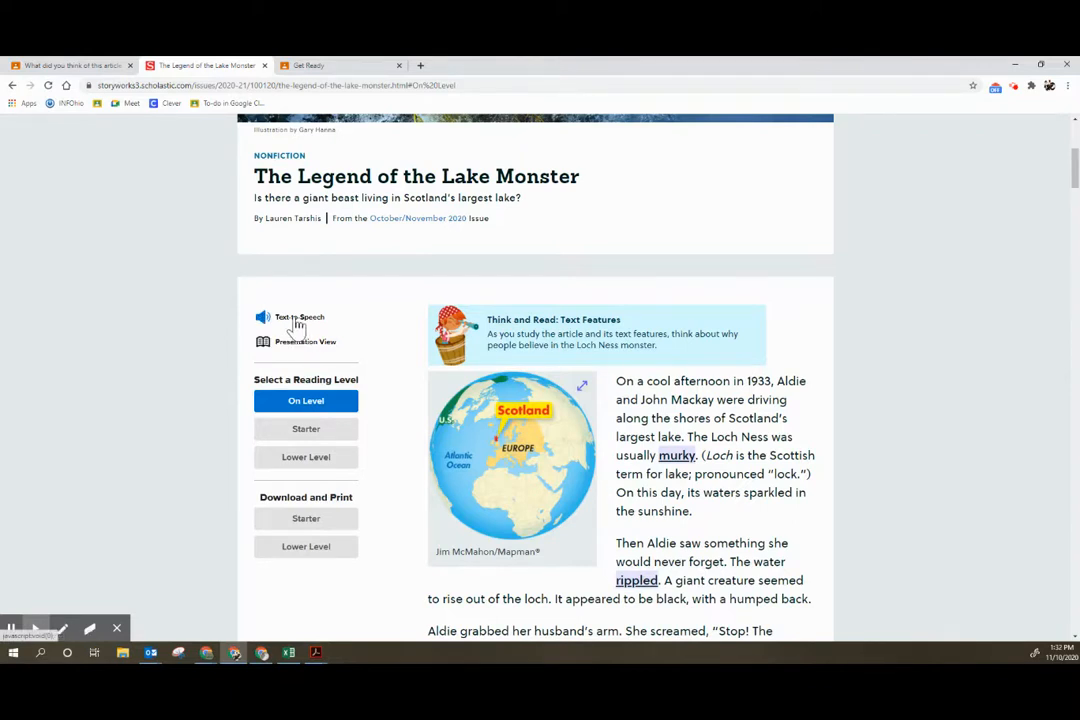
mouse_move(312, 352)
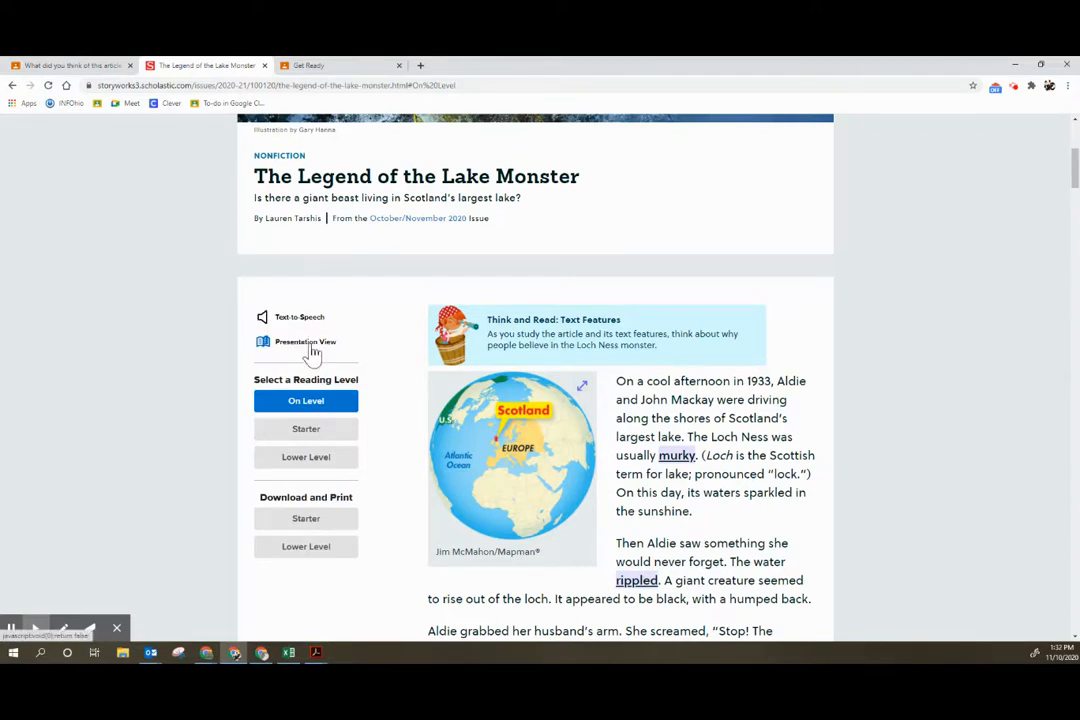
Switch the article to Presentation View showing the illustrated magazine spread with reading tools
click(304, 342)
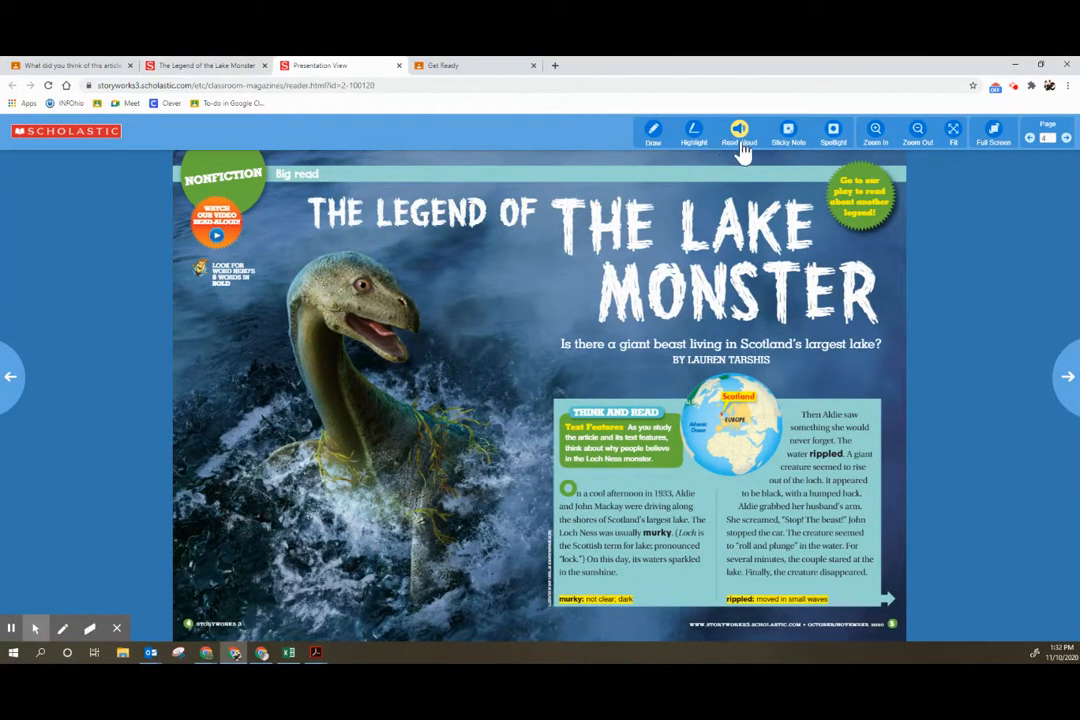
mouse_move(694, 136)
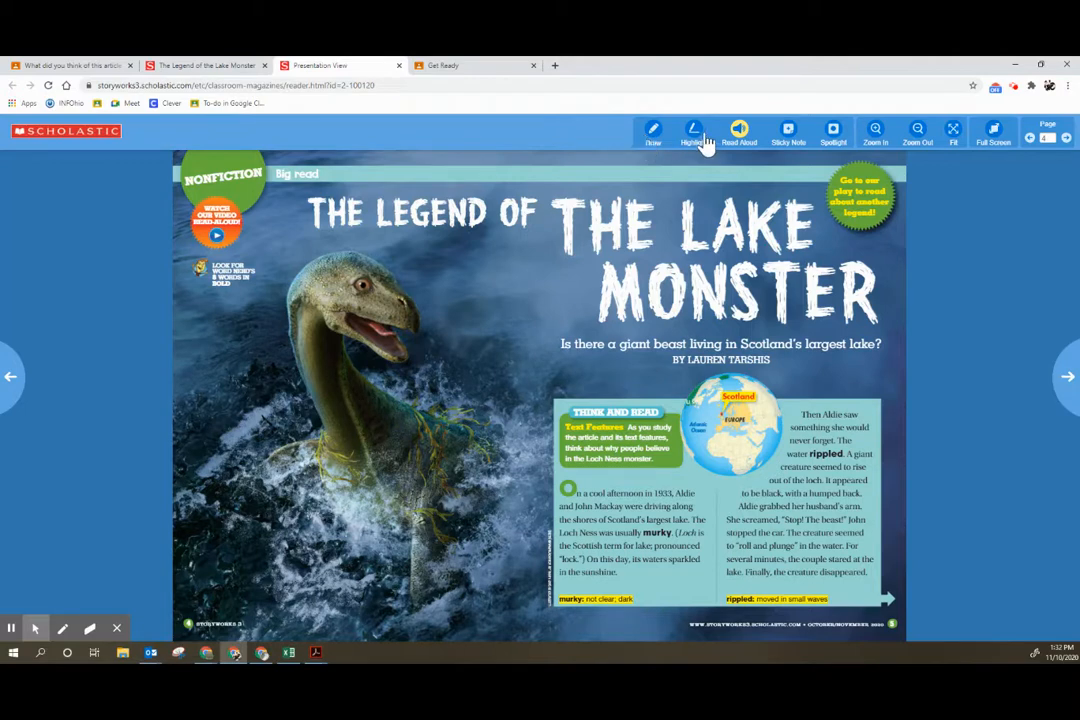
mouse_move(810, 144)
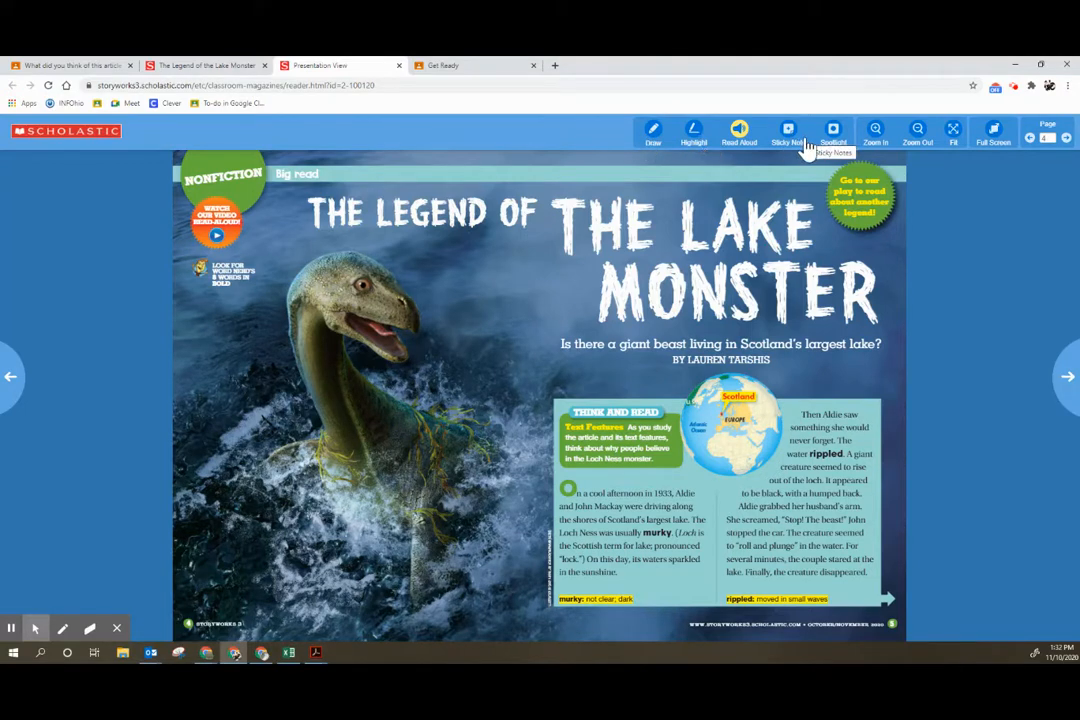
mouse_move(204, 64)
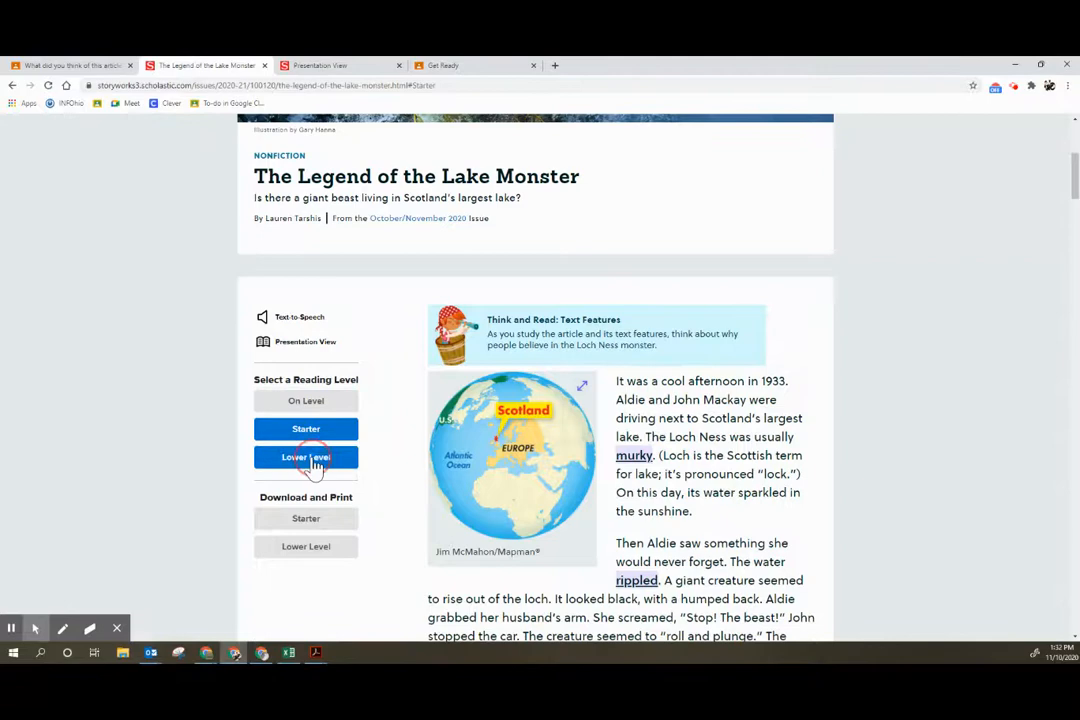
Switch between Lower Level and Starter reading levels, scrolling the text, and settle on Lower Level
click(304, 456)
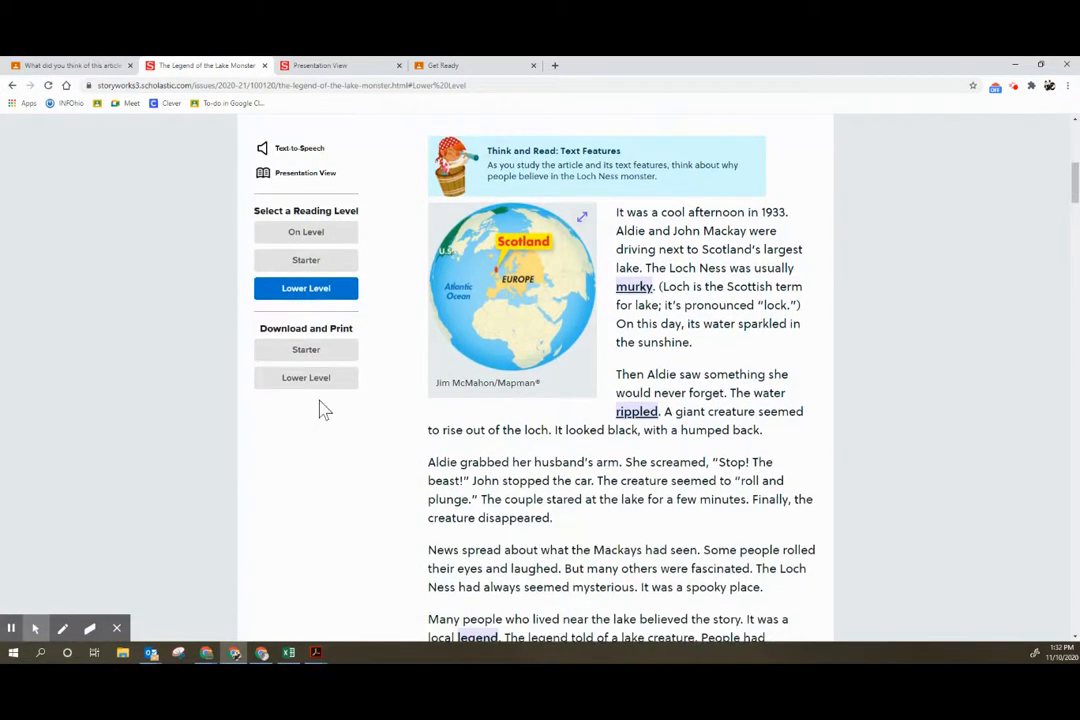
scroll(up, 3)
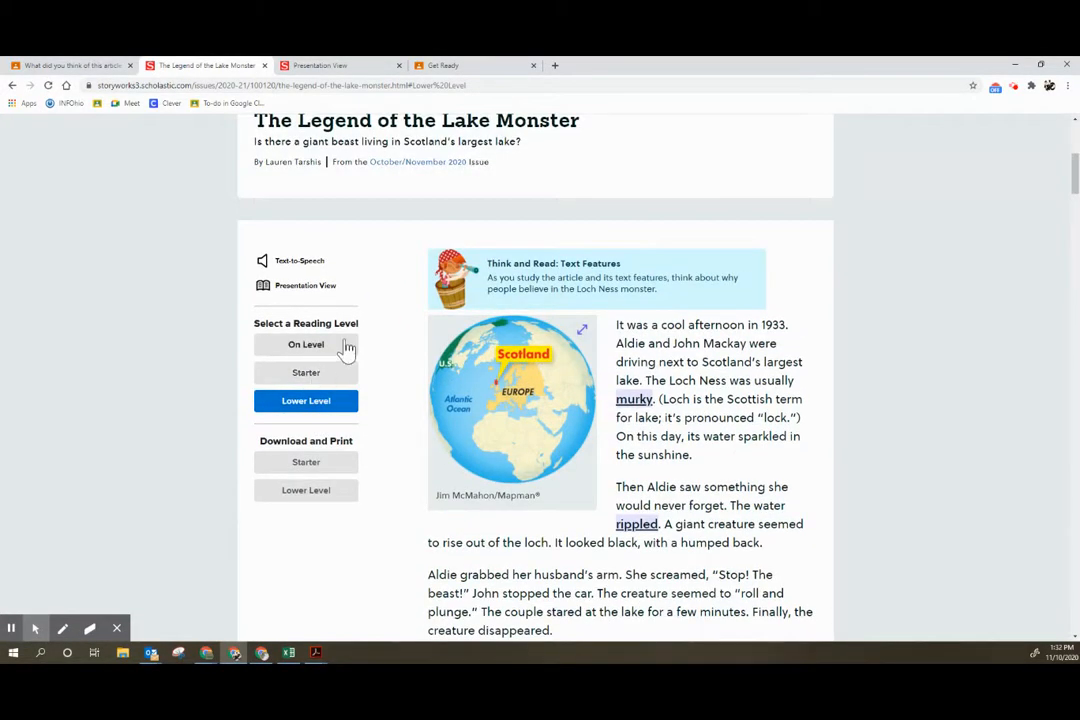
scroll(down, 3)
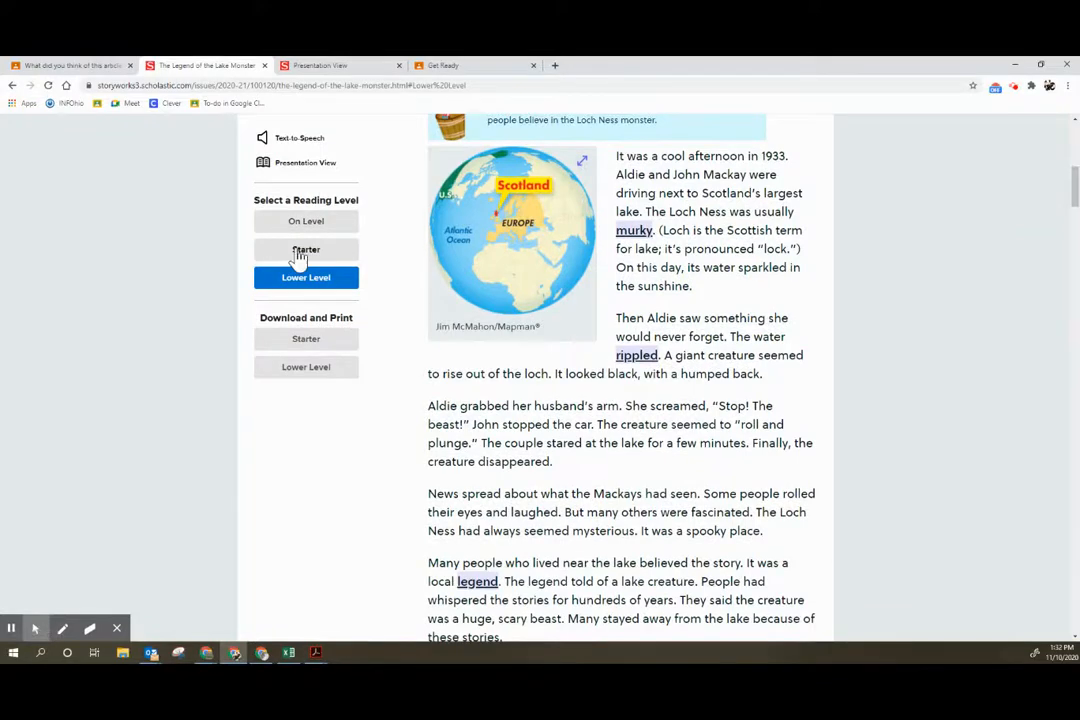
click(306, 248)
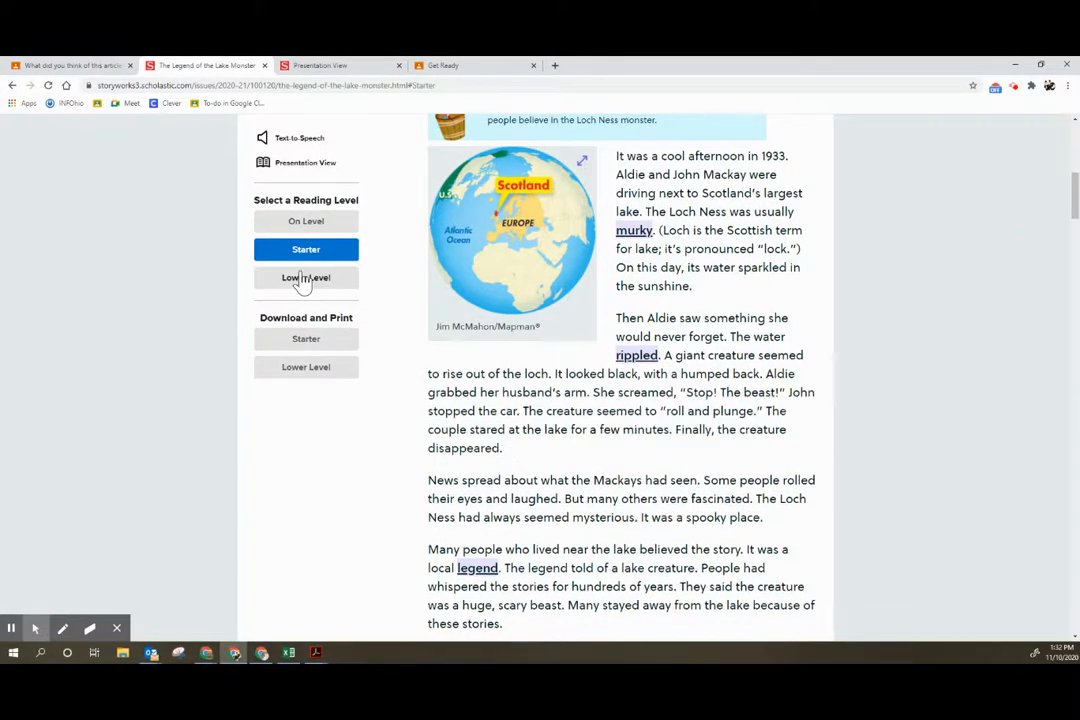
click(306, 276)
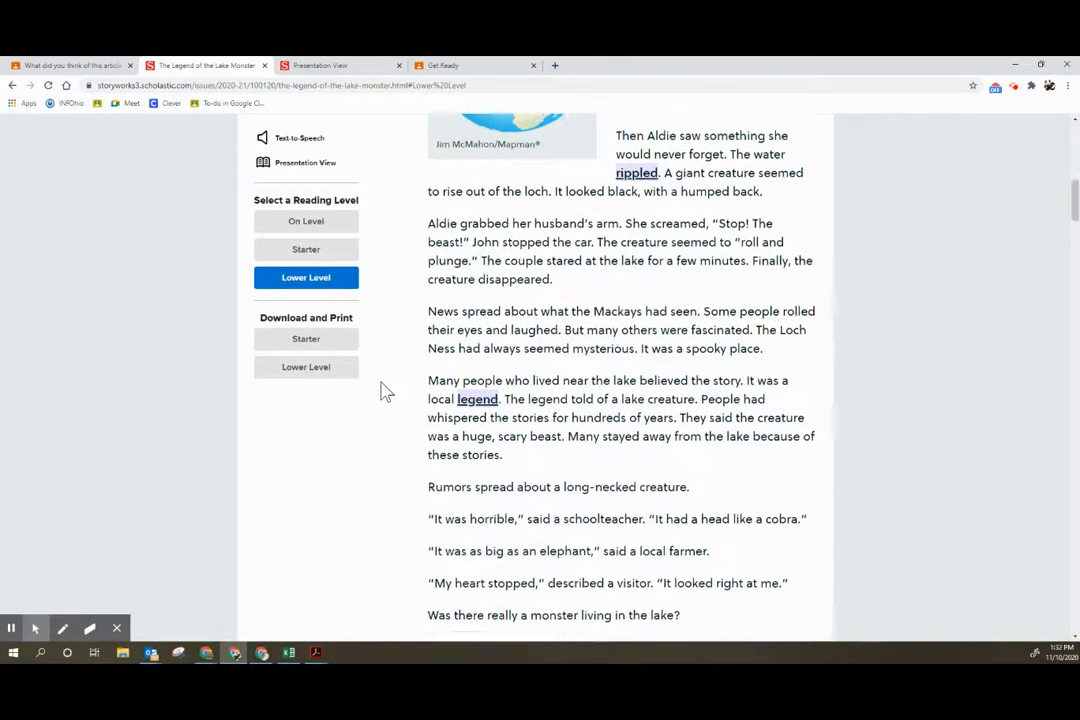
scroll(down, 3)
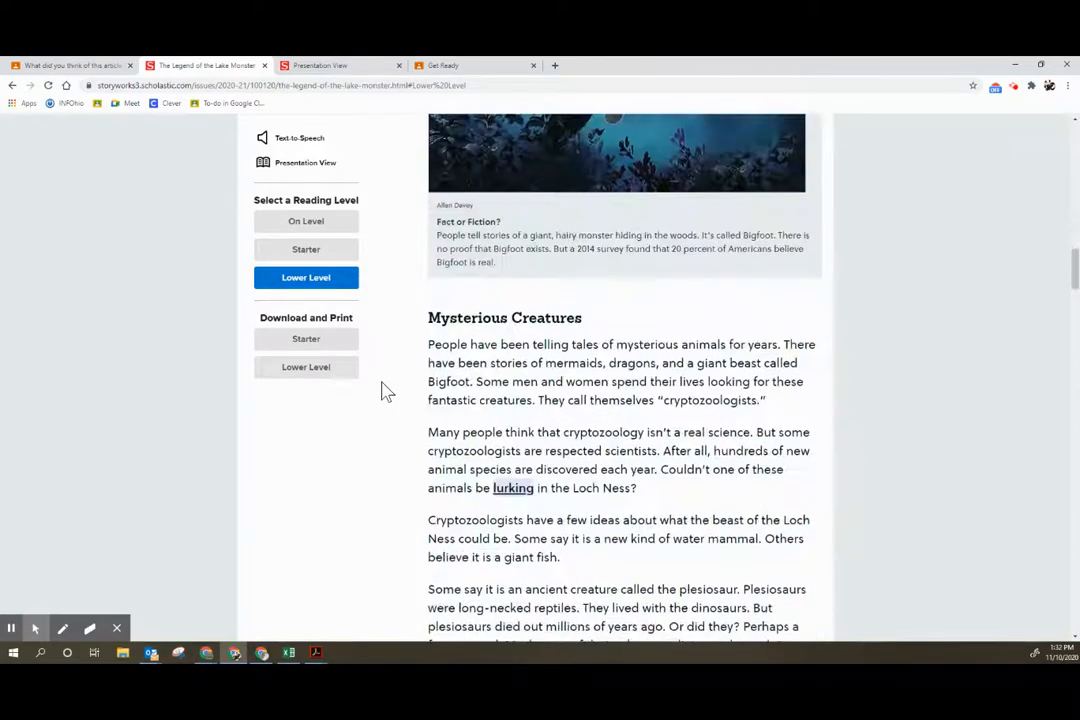
scroll(down, 3)
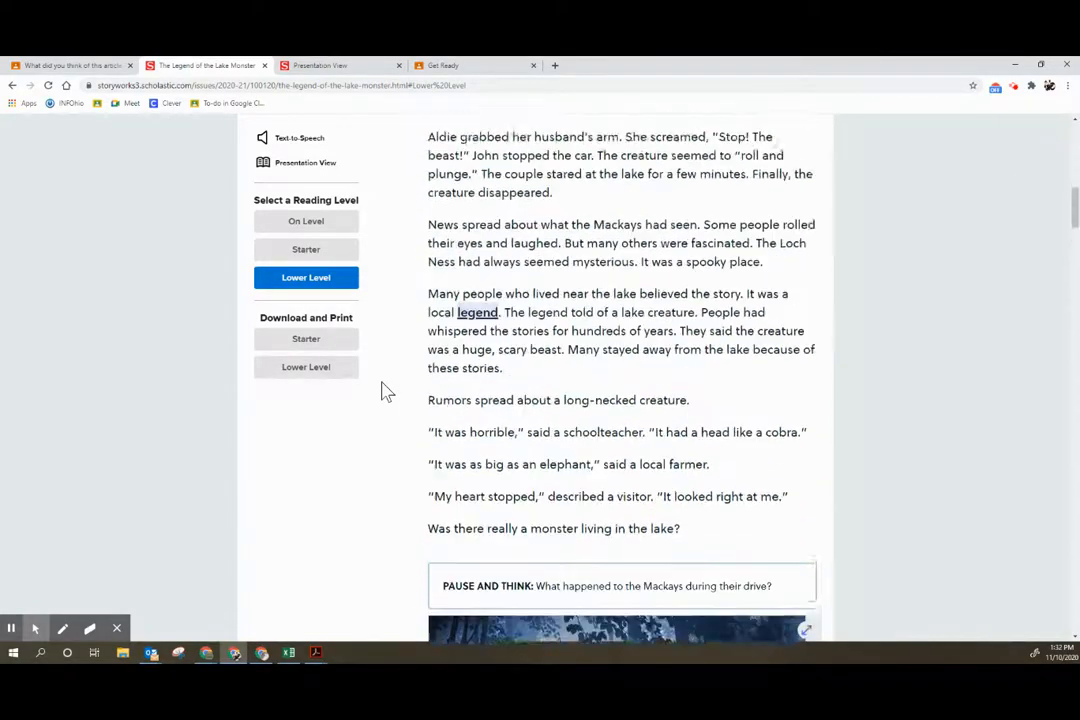
scroll(up, 3)
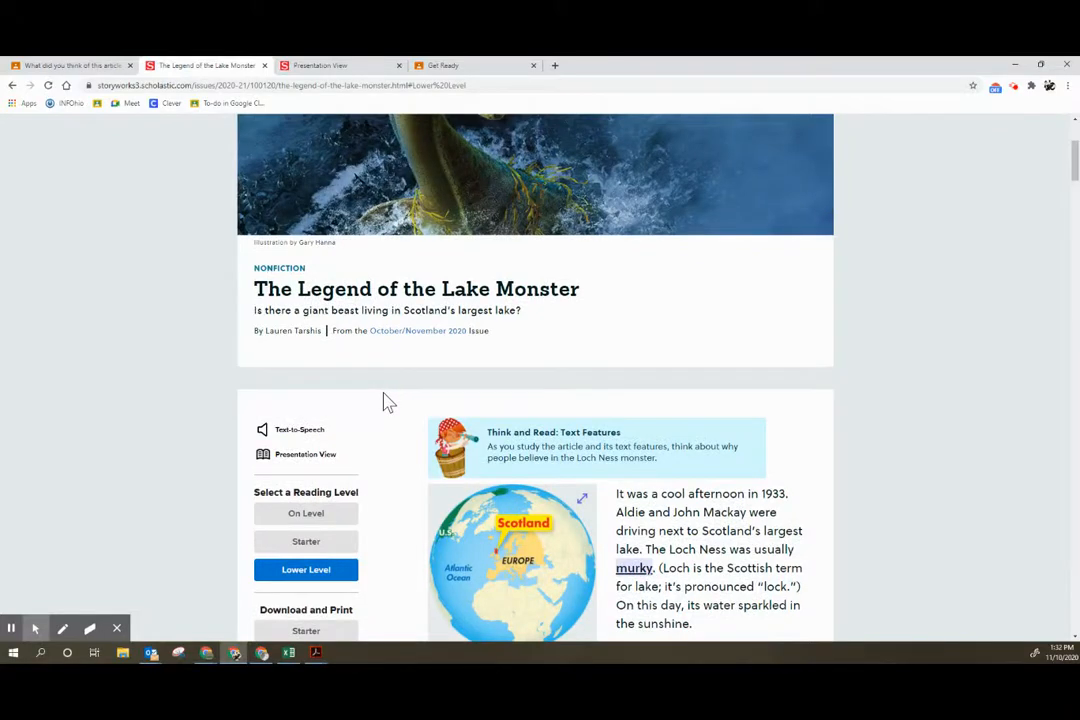
scroll(up, 3)
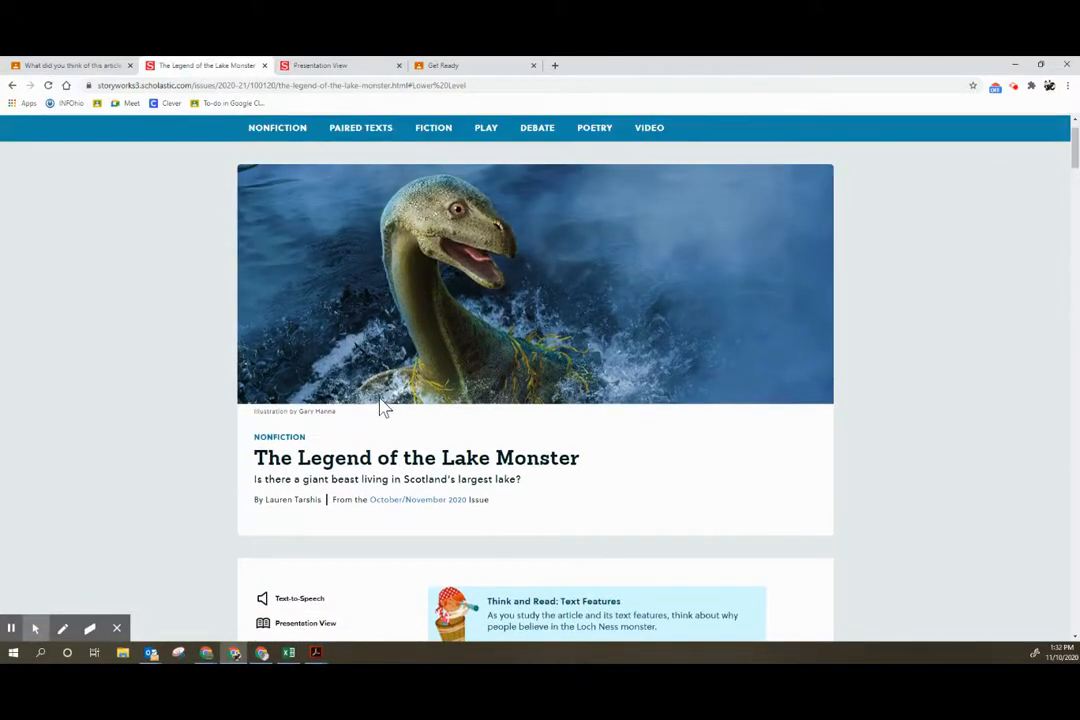